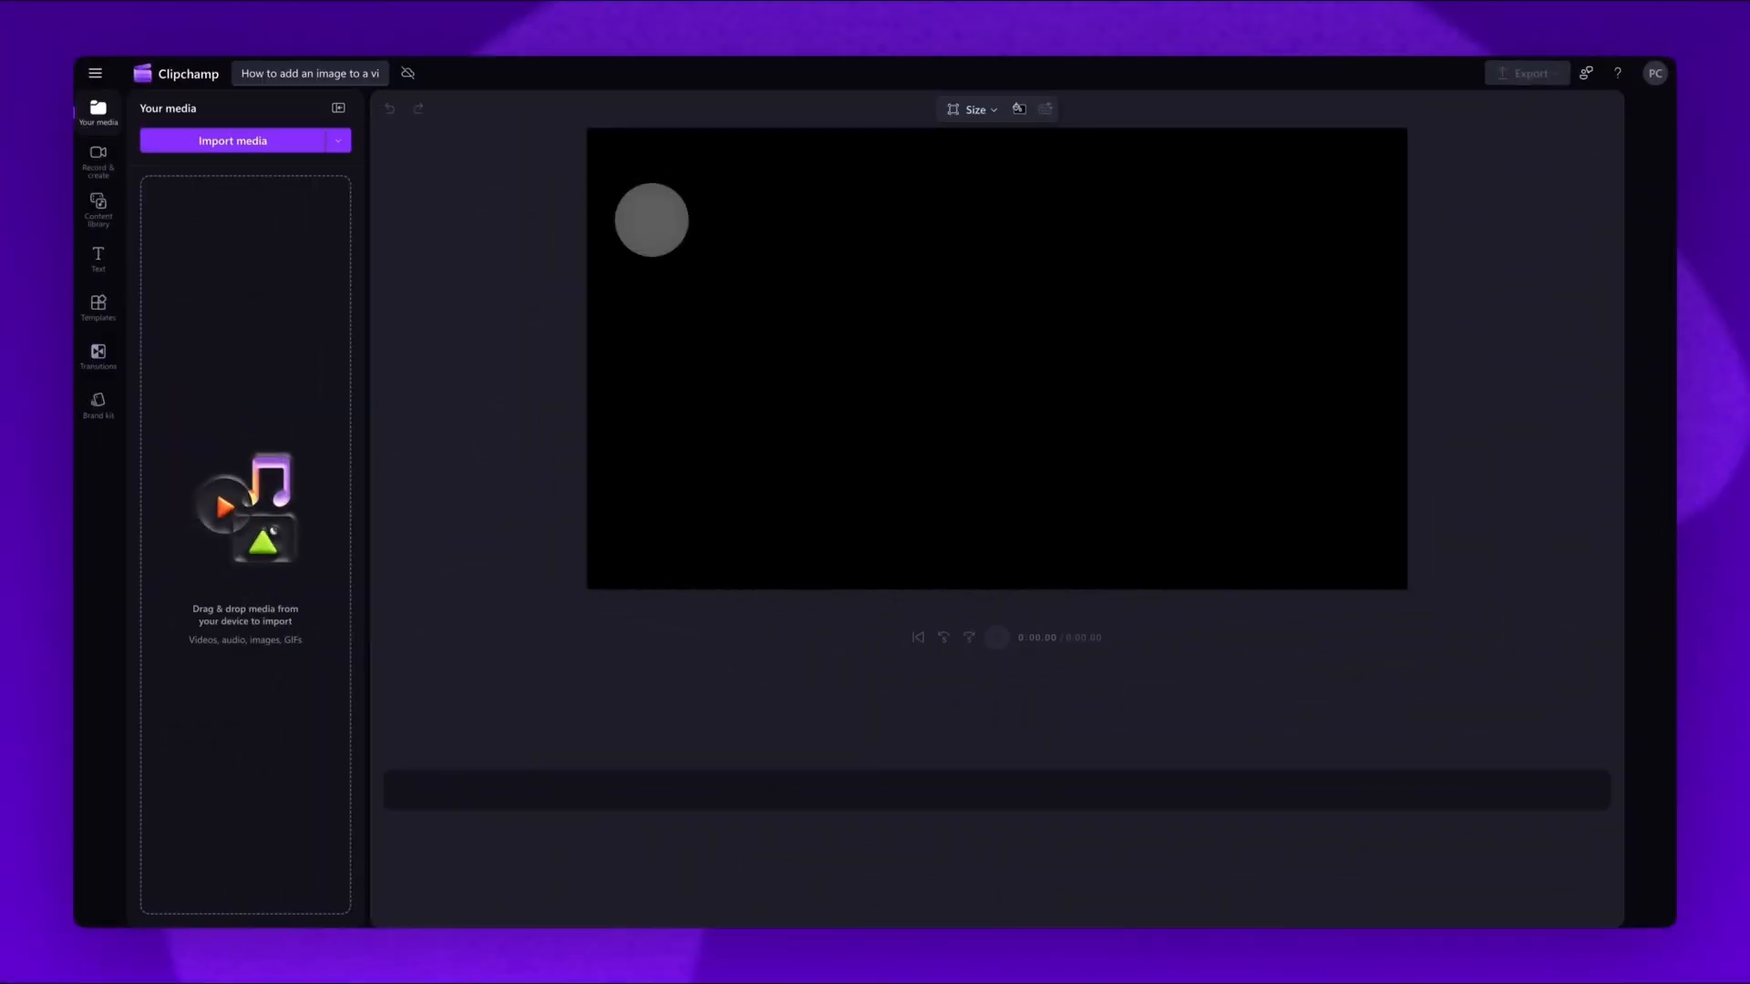
Import Flag Vietnam.png and My travel video.mp4 from the computer
left_click(232, 141)
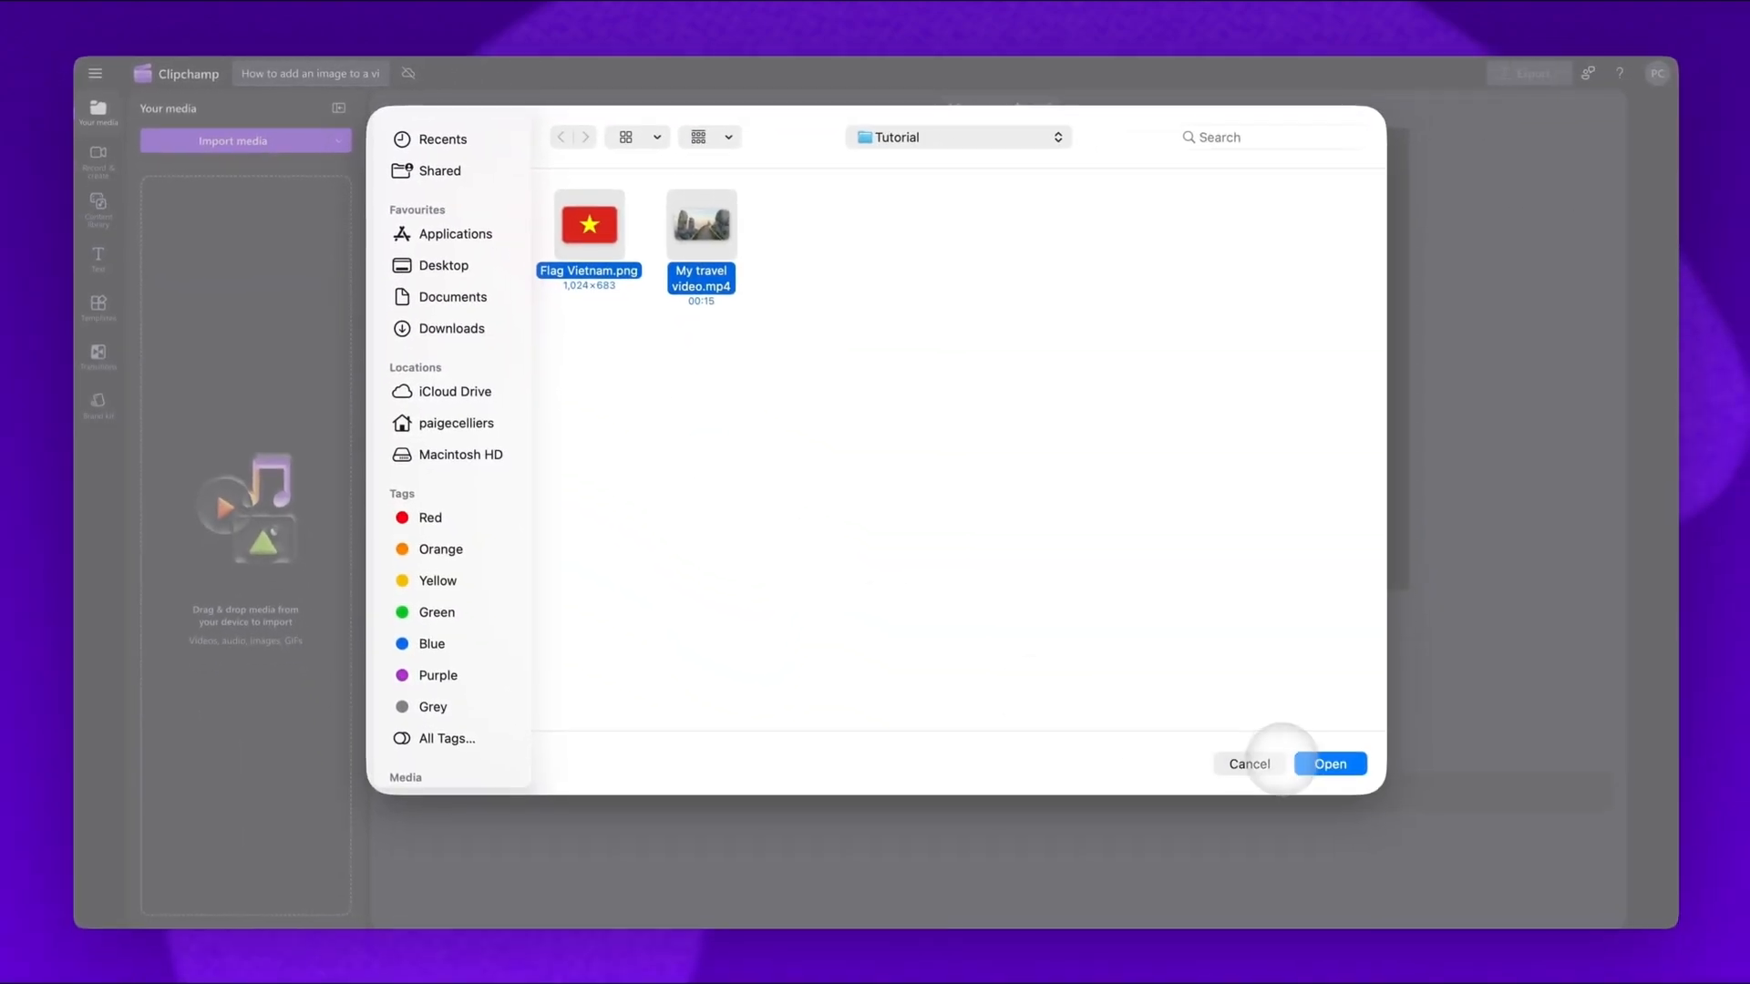
left_click(1329, 764)
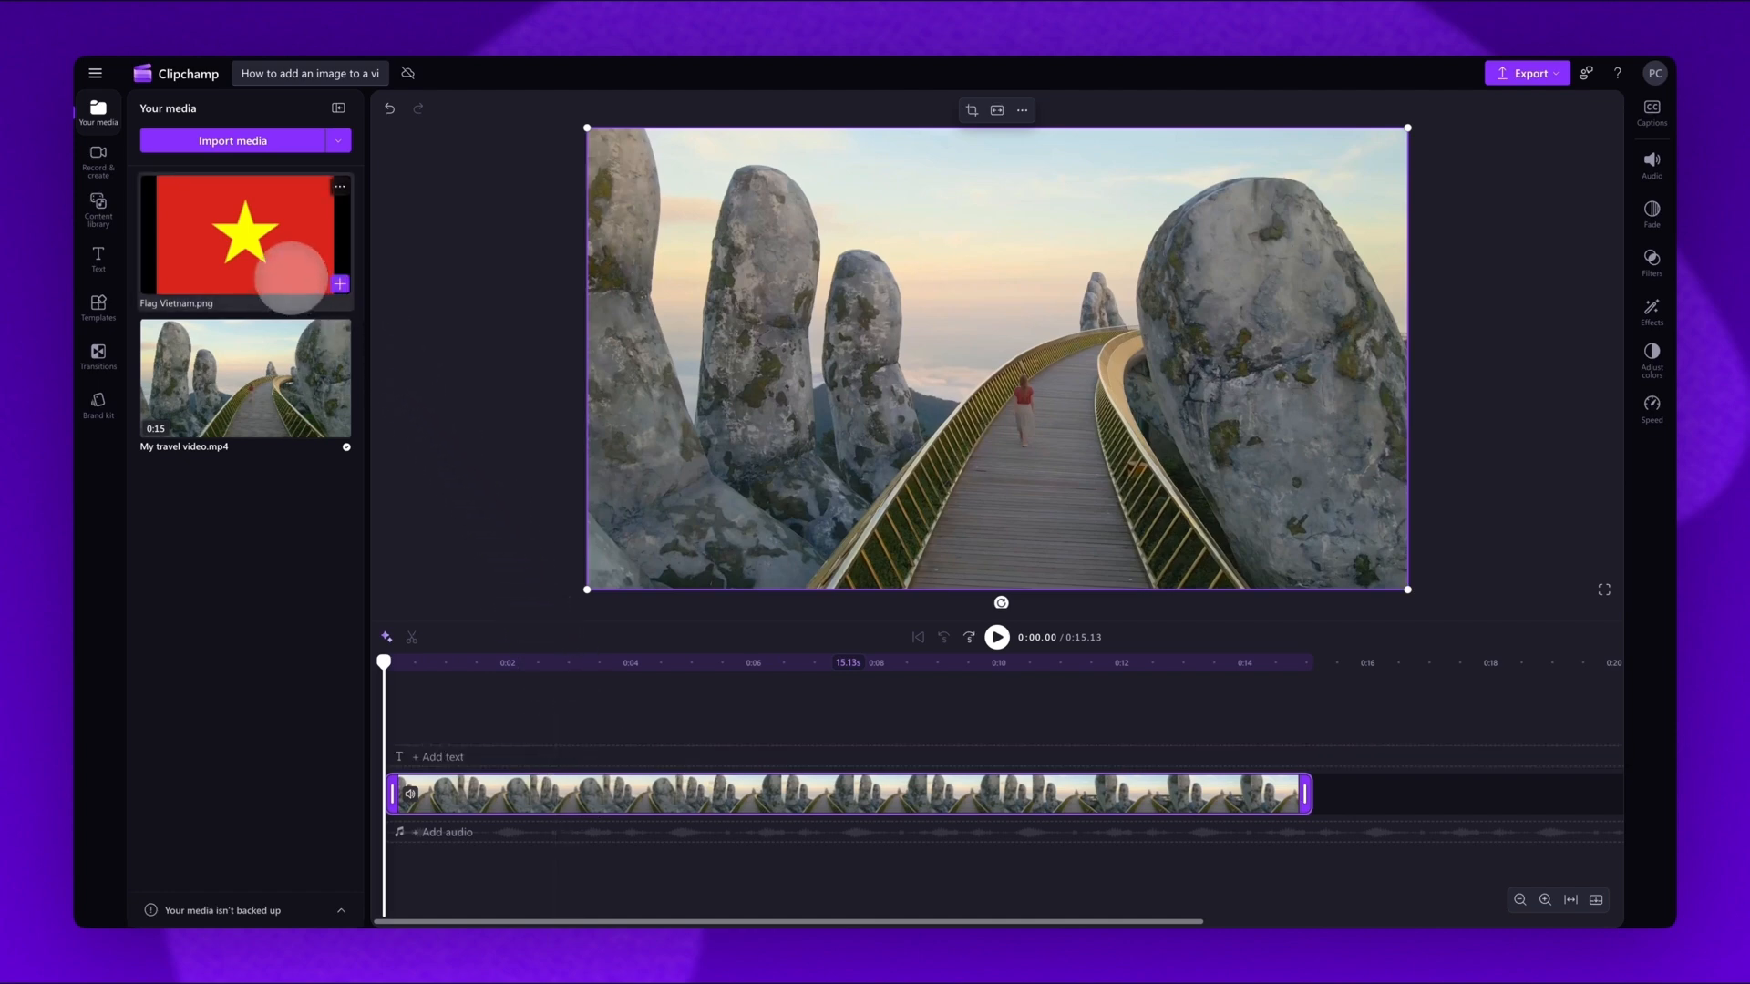
Drag the Flag Vietnam.png image onto a timeline track above the travel video
left_click_drag(243, 238, 396, 660)
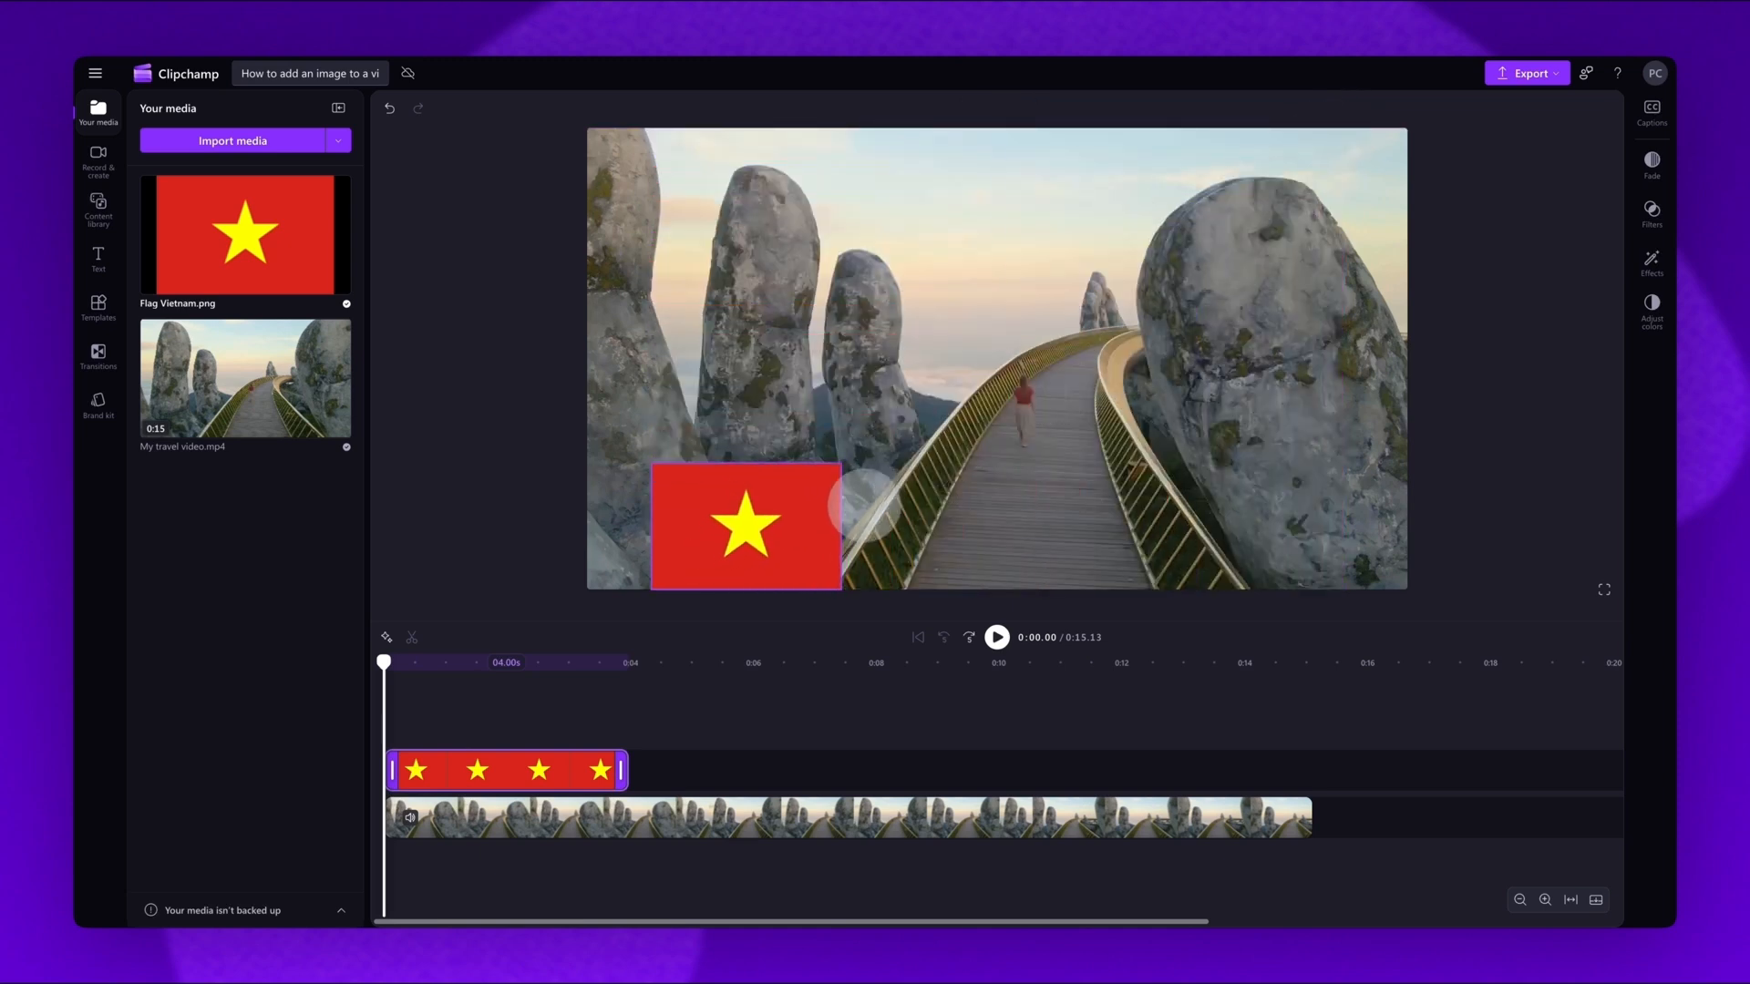
Drag the flag overlay in the preview to the upper-left corner of the frame
left_click_drag(746, 526, 846, 333)
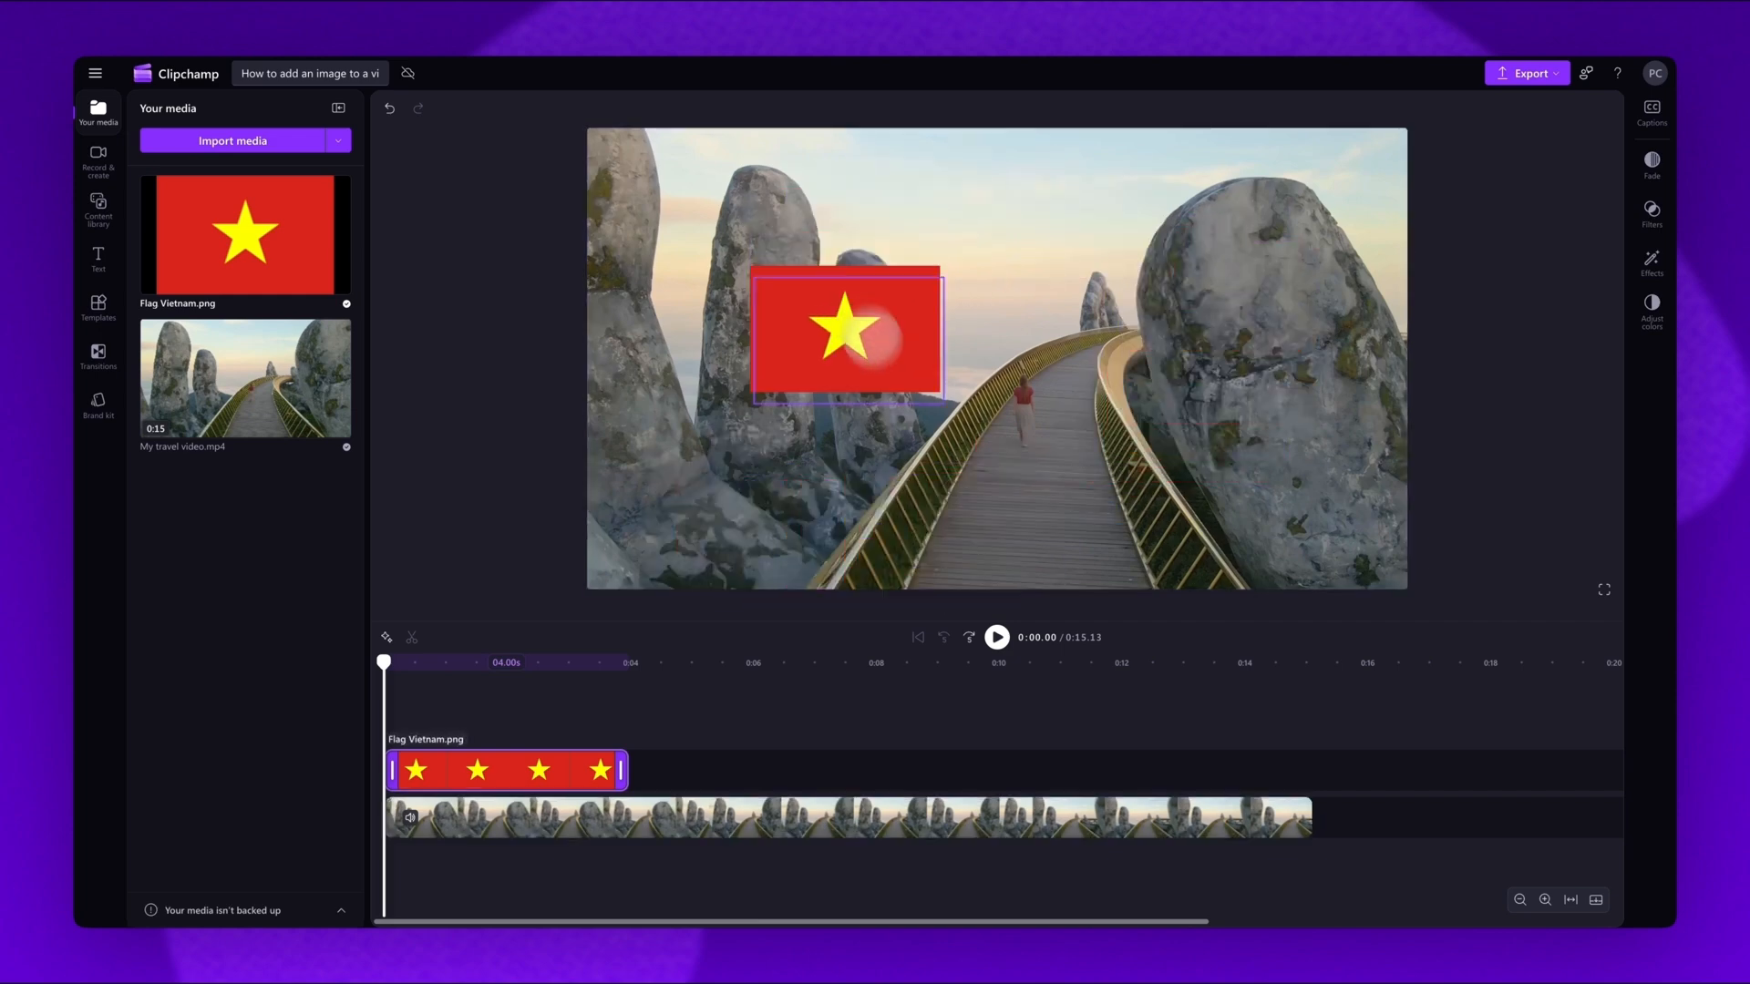
left_click_drag(846, 335, 717, 227)
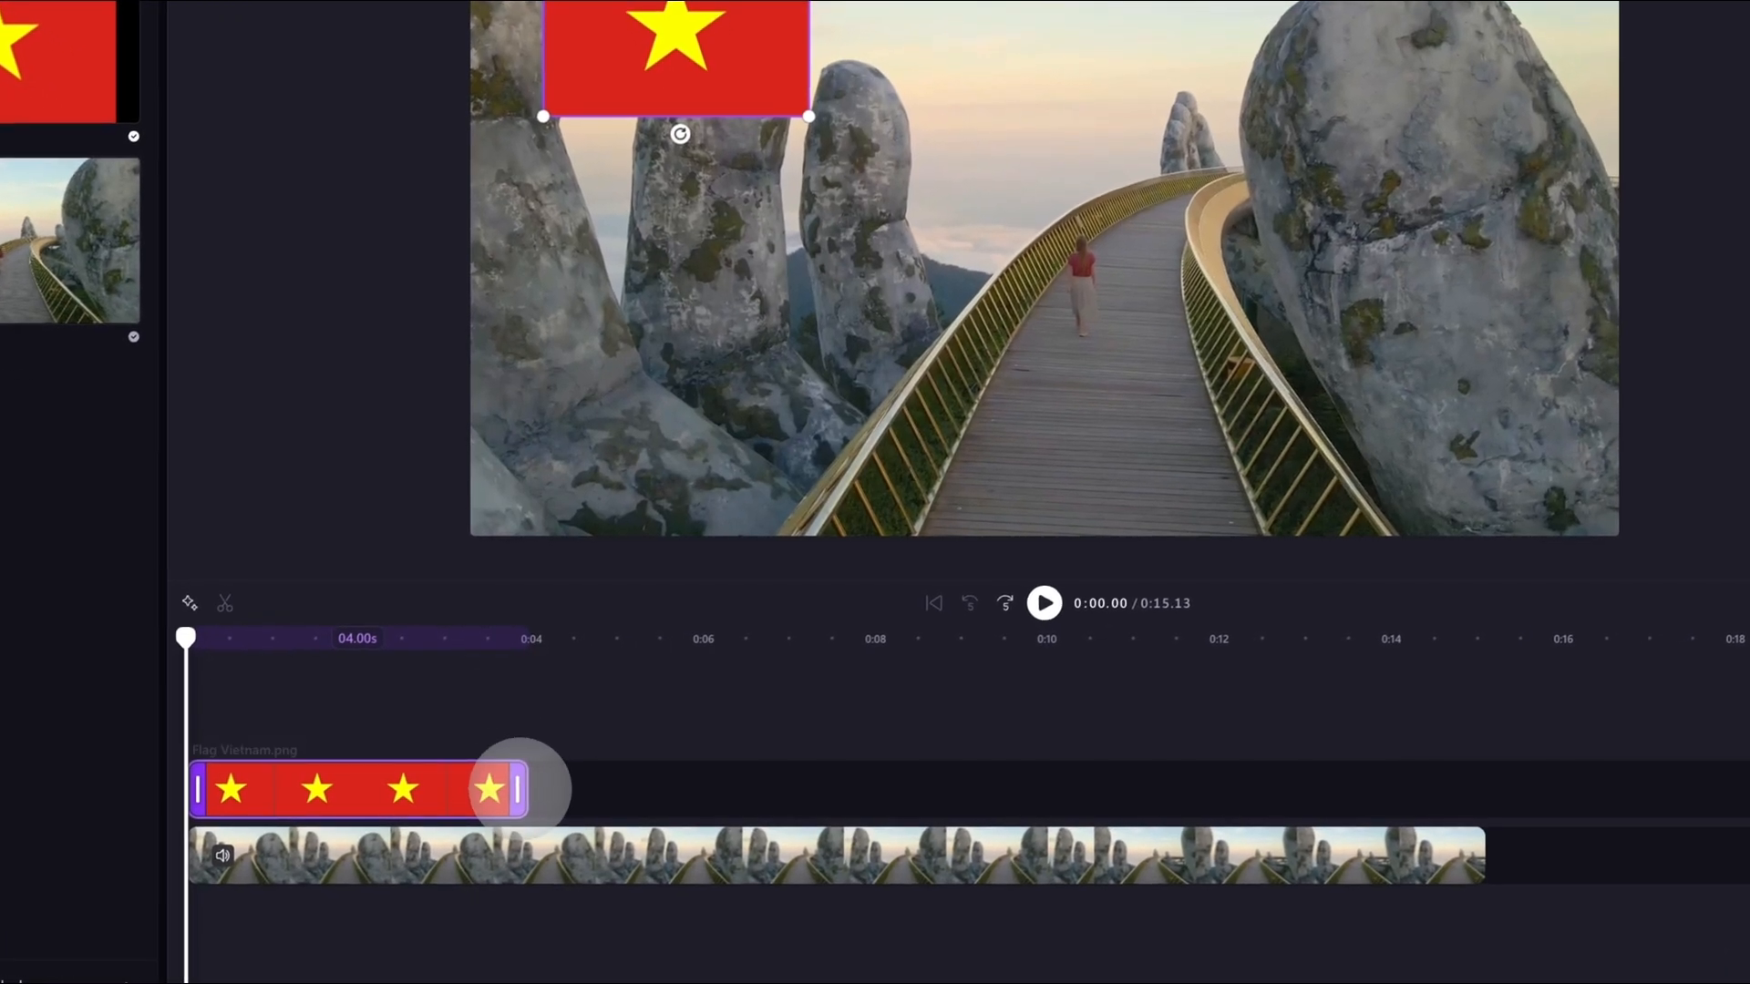
Extend the flag clip's right edge to the video's end at 15.13s
left_click_drag(518, 788, 1005, 787)
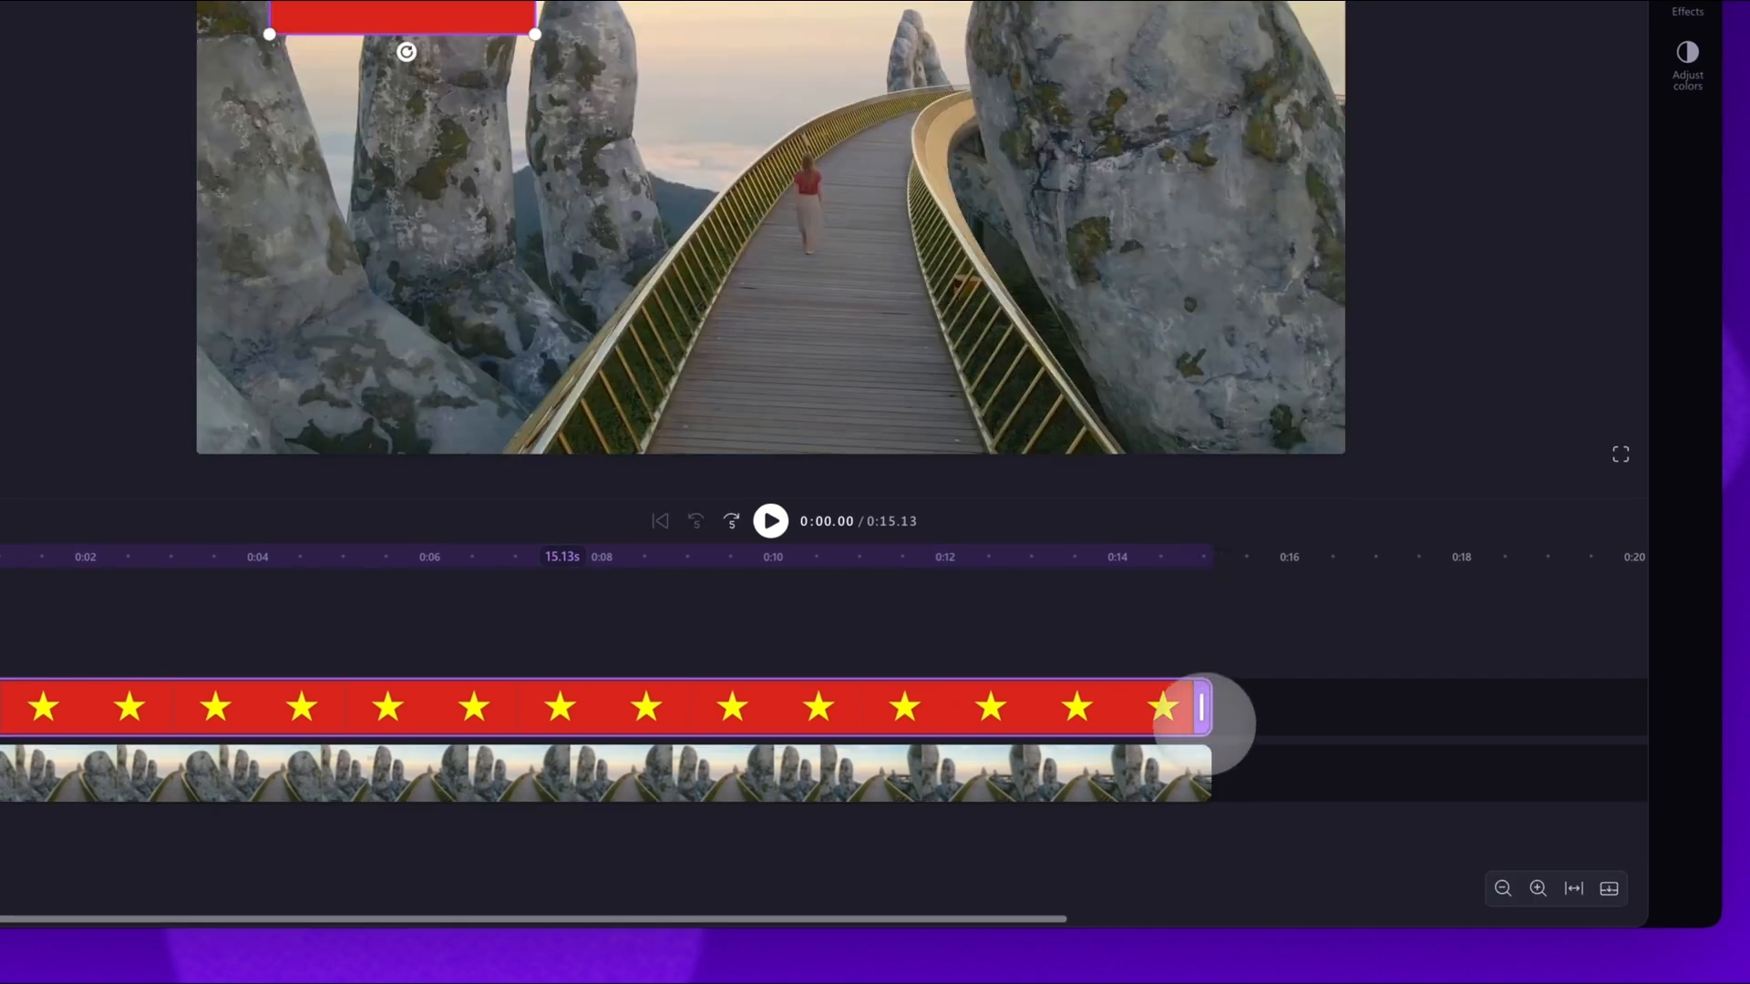
left_click(770, 521)
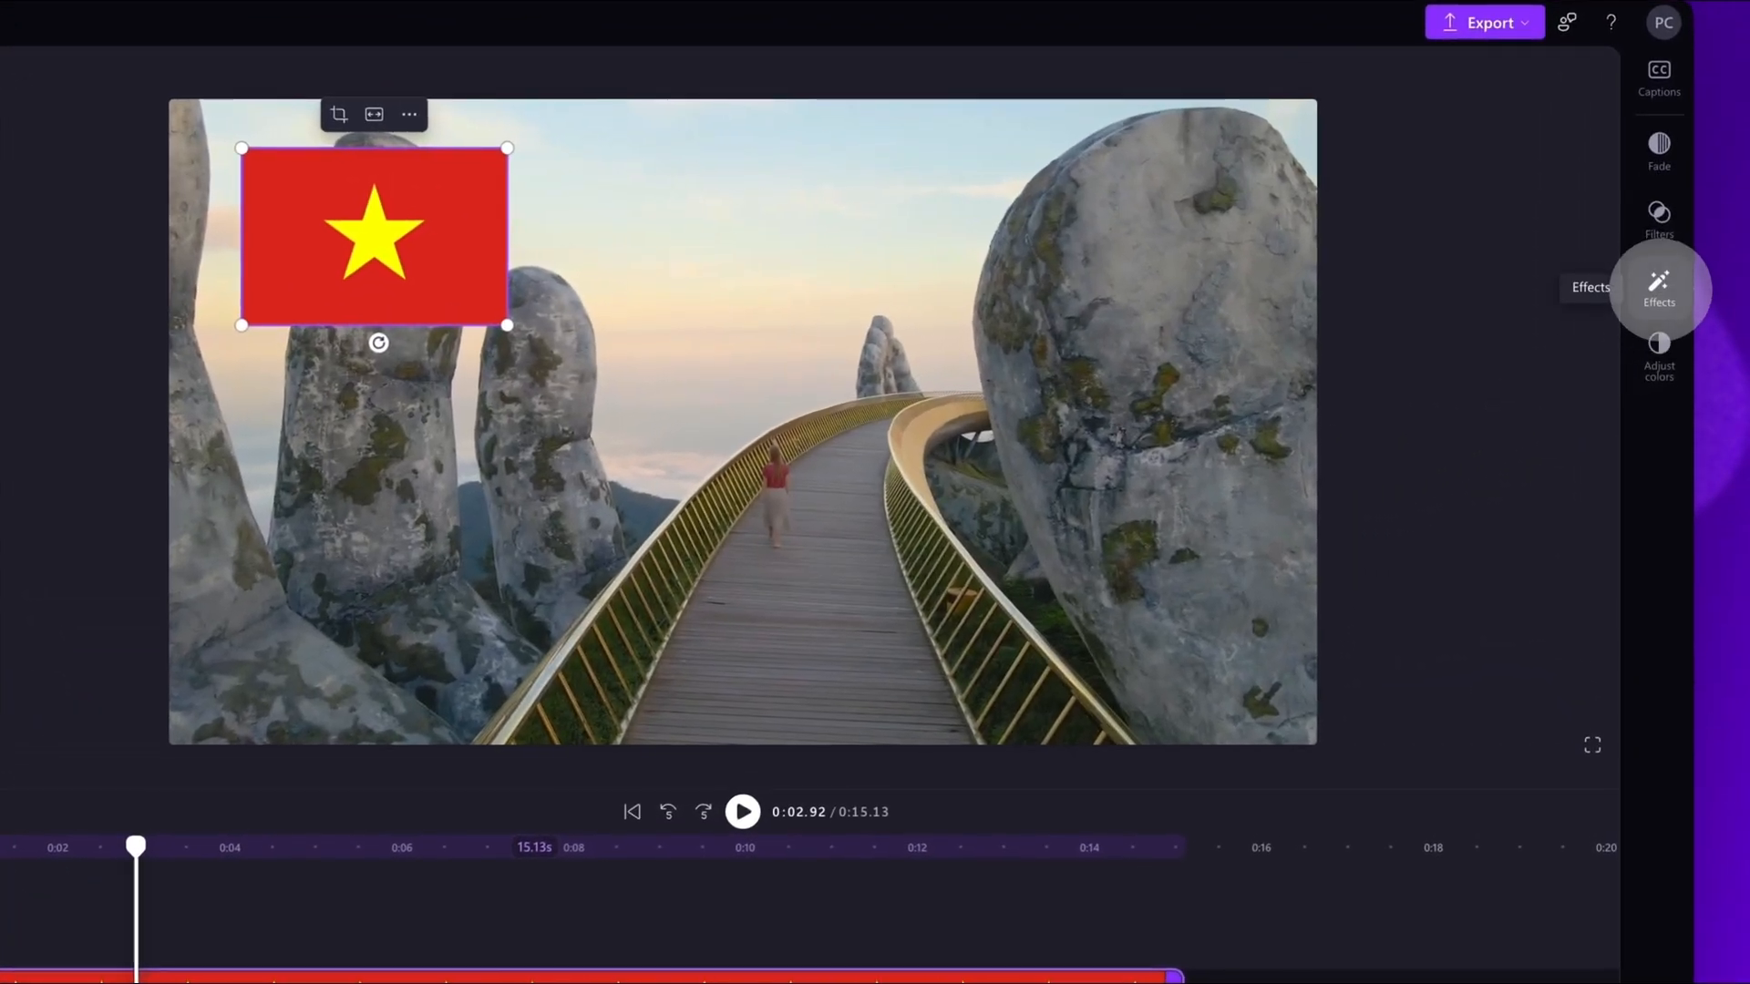
Apply the Pulse effect to the flag from the Effects panel
left_click(1659, 287)
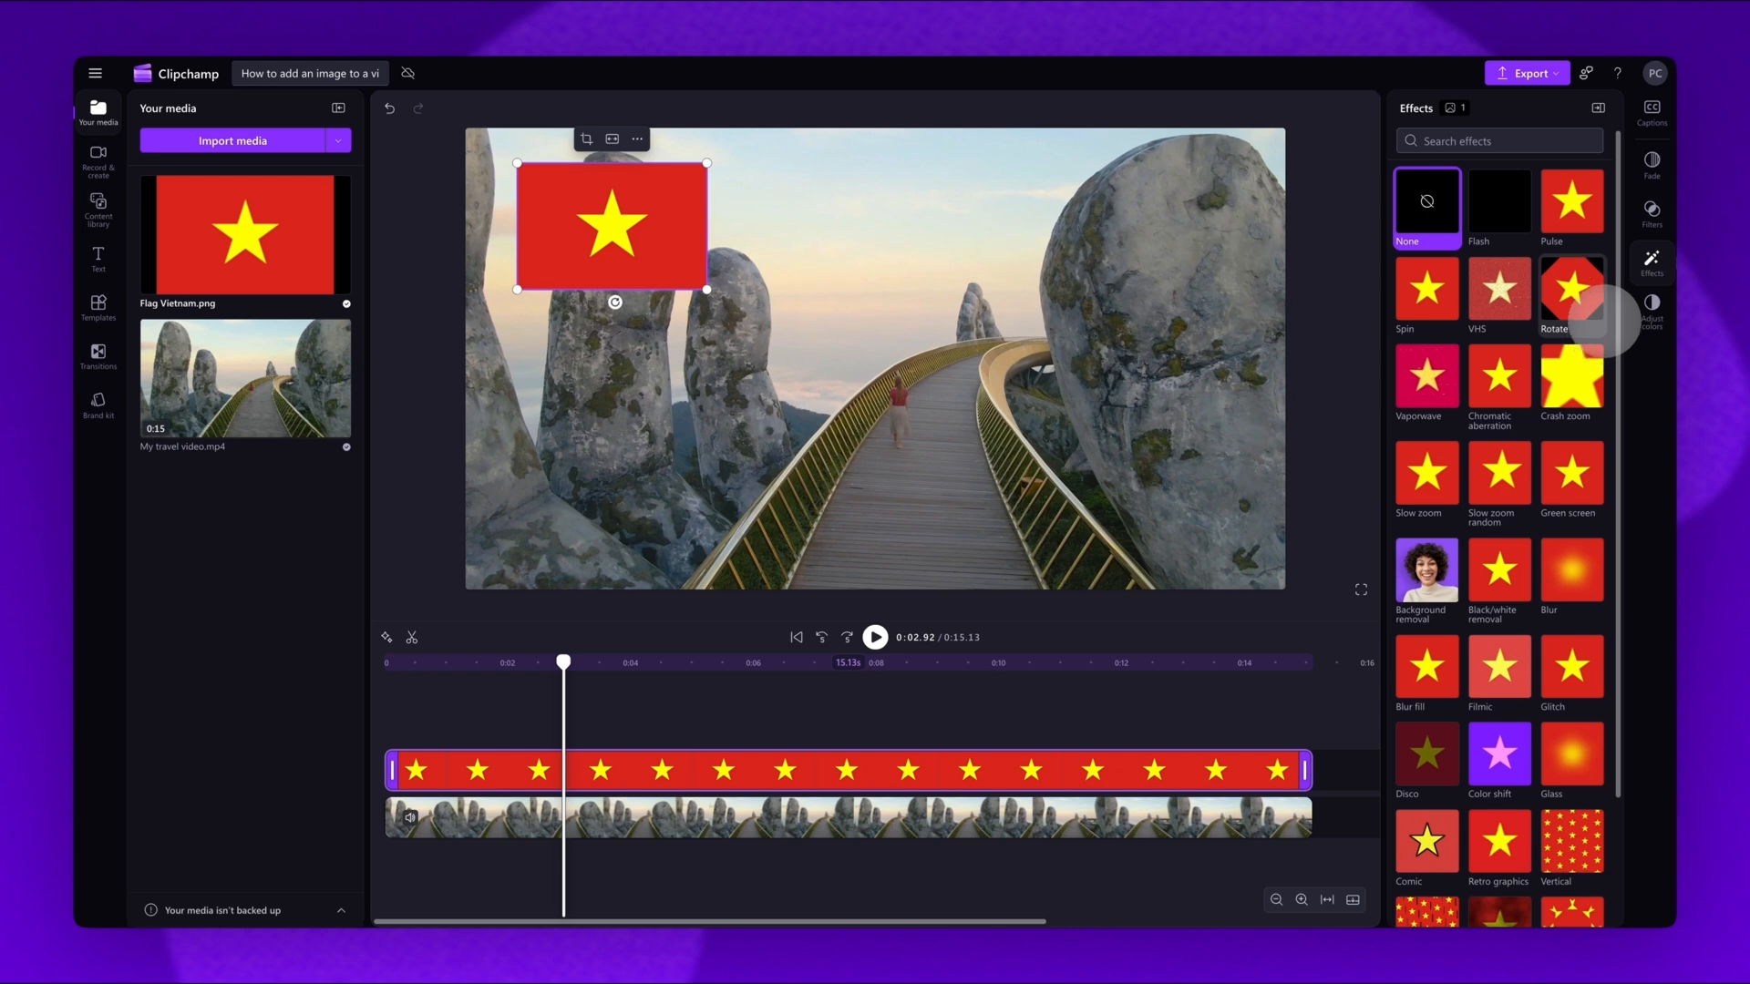
left_click(1572, 204)
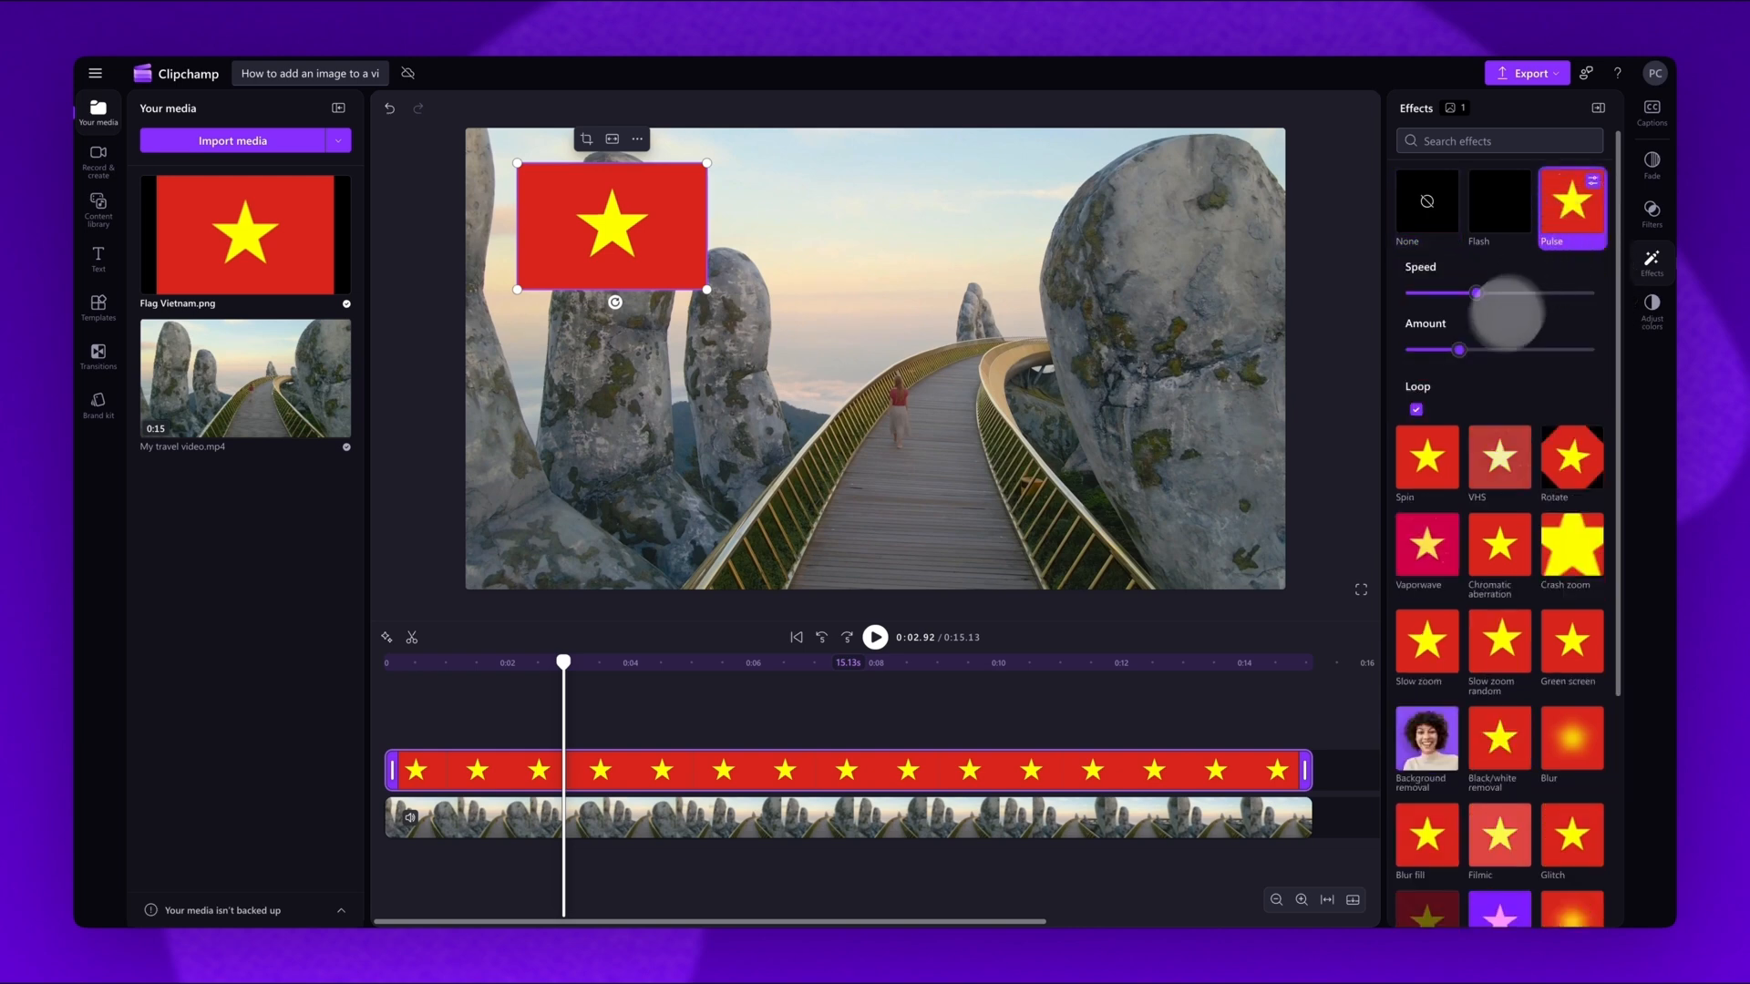
left_click(875, 637)
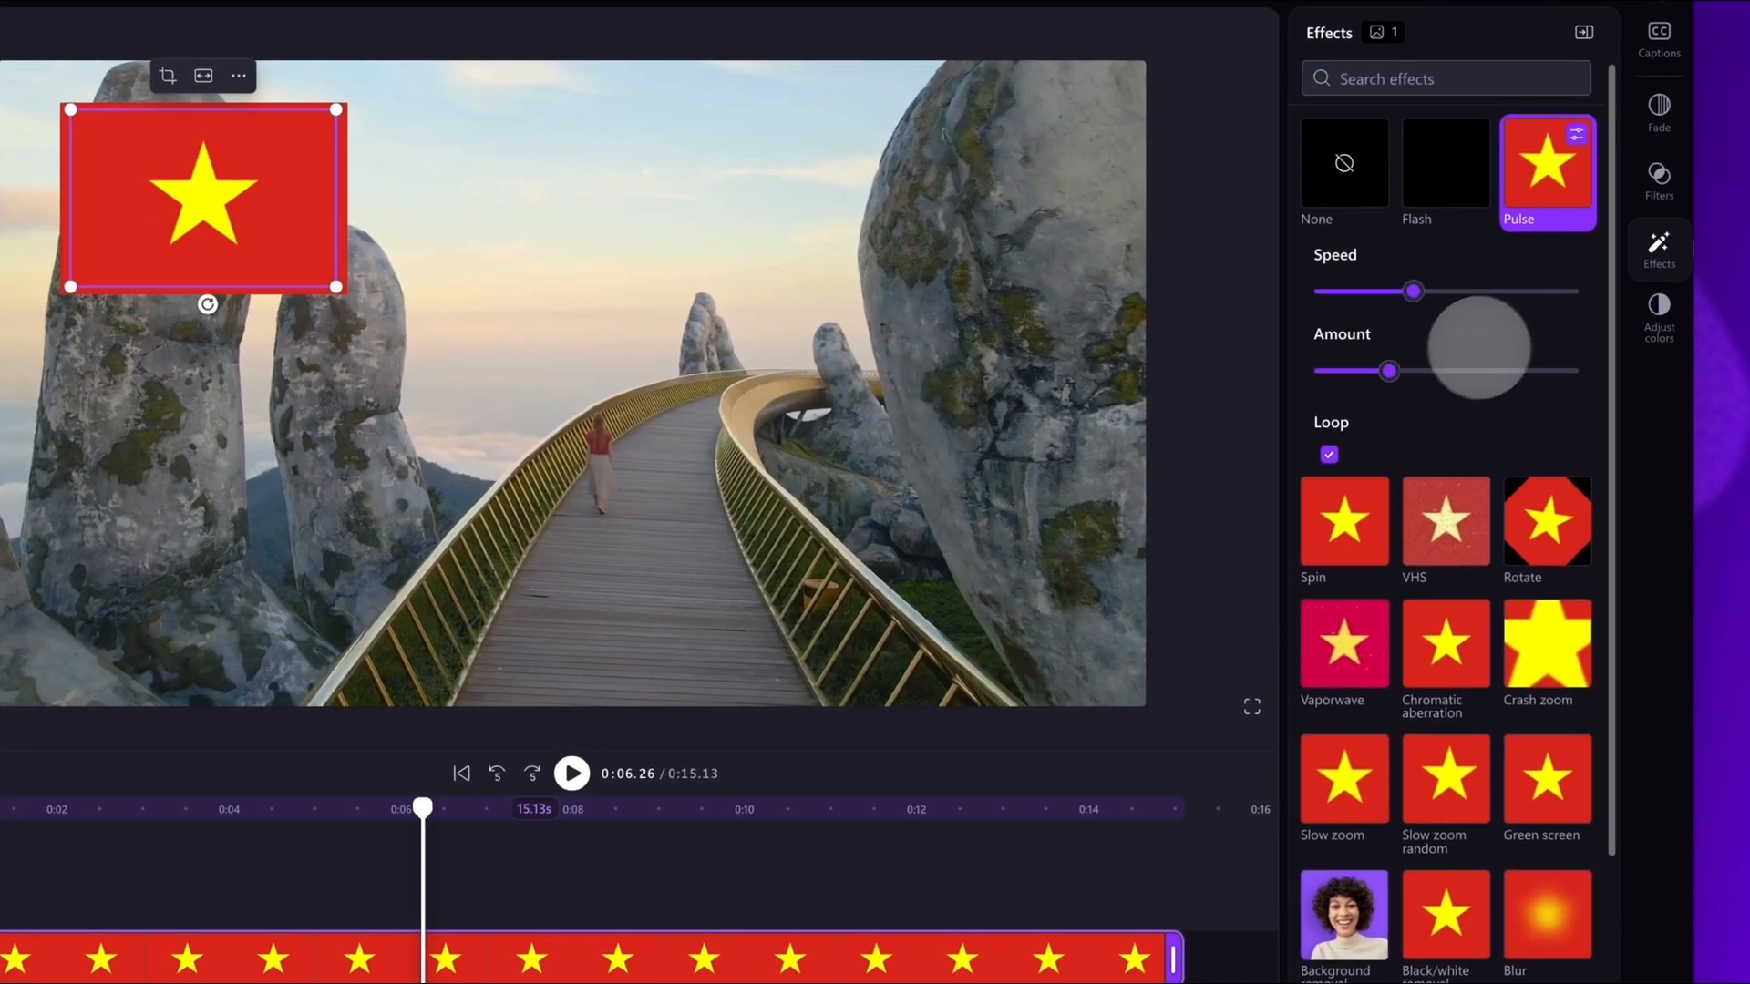
Lower the Pulse sliders, then play and pause the preview to check the flag
left_click_drag(1412, 292, 1376, 291)
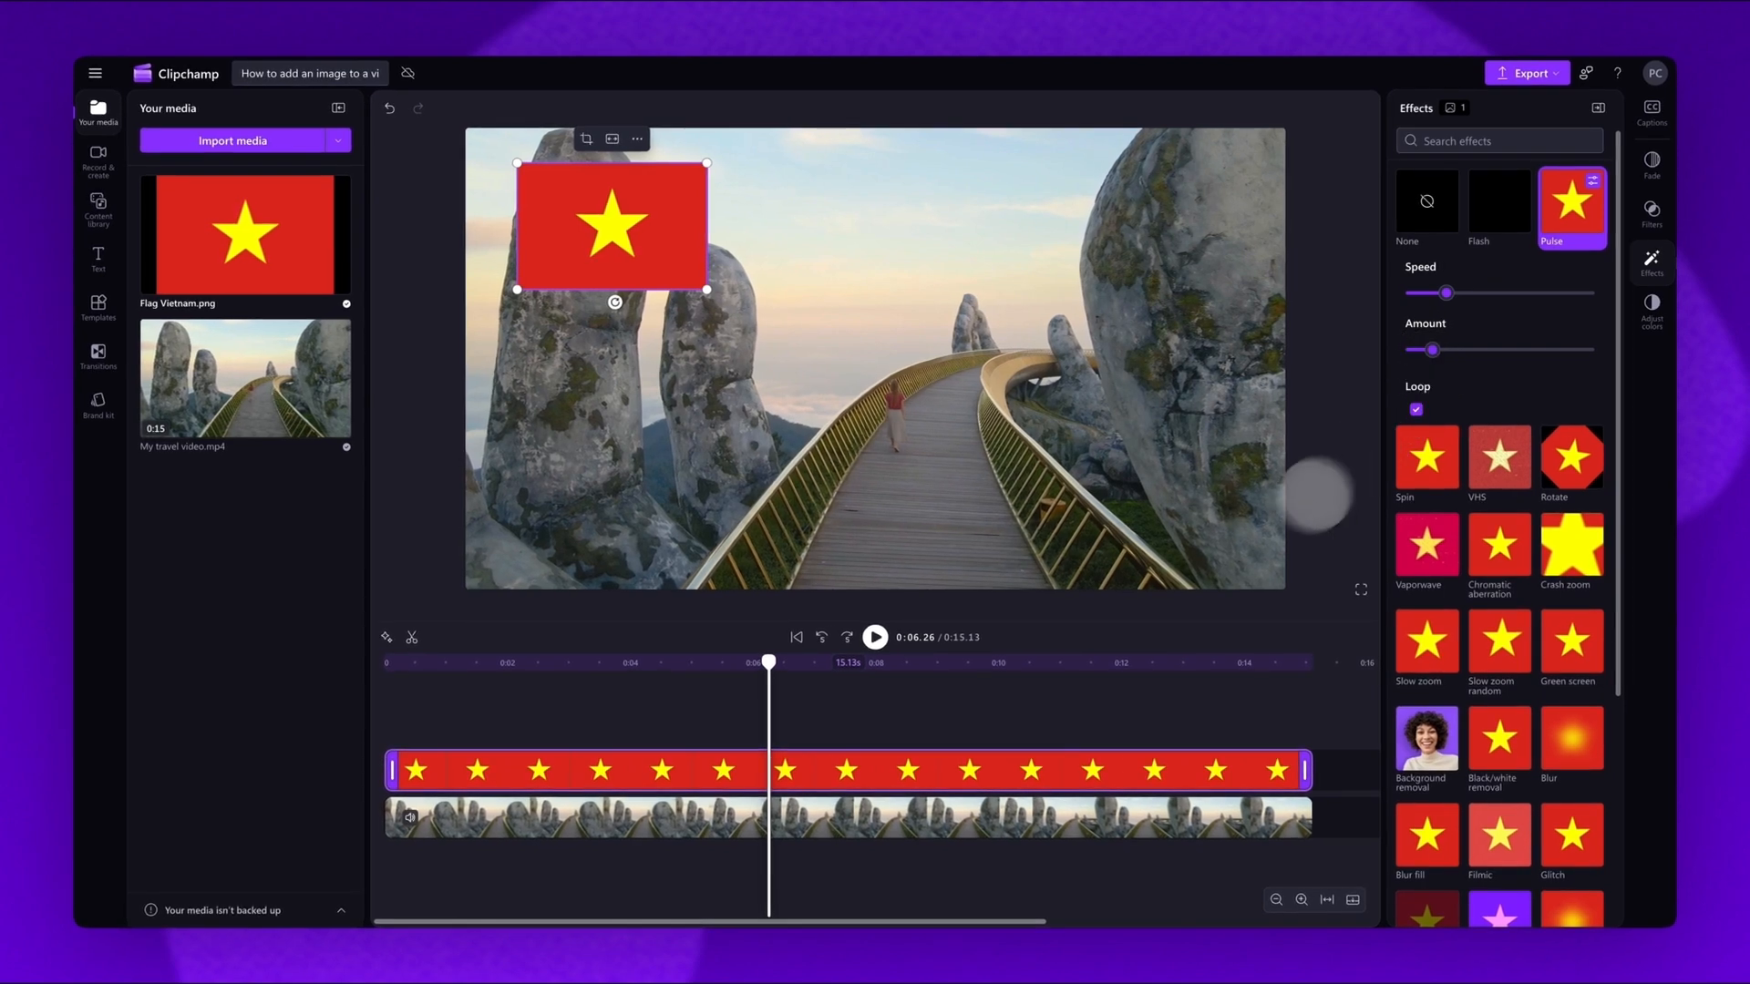
left_click(875, 637)
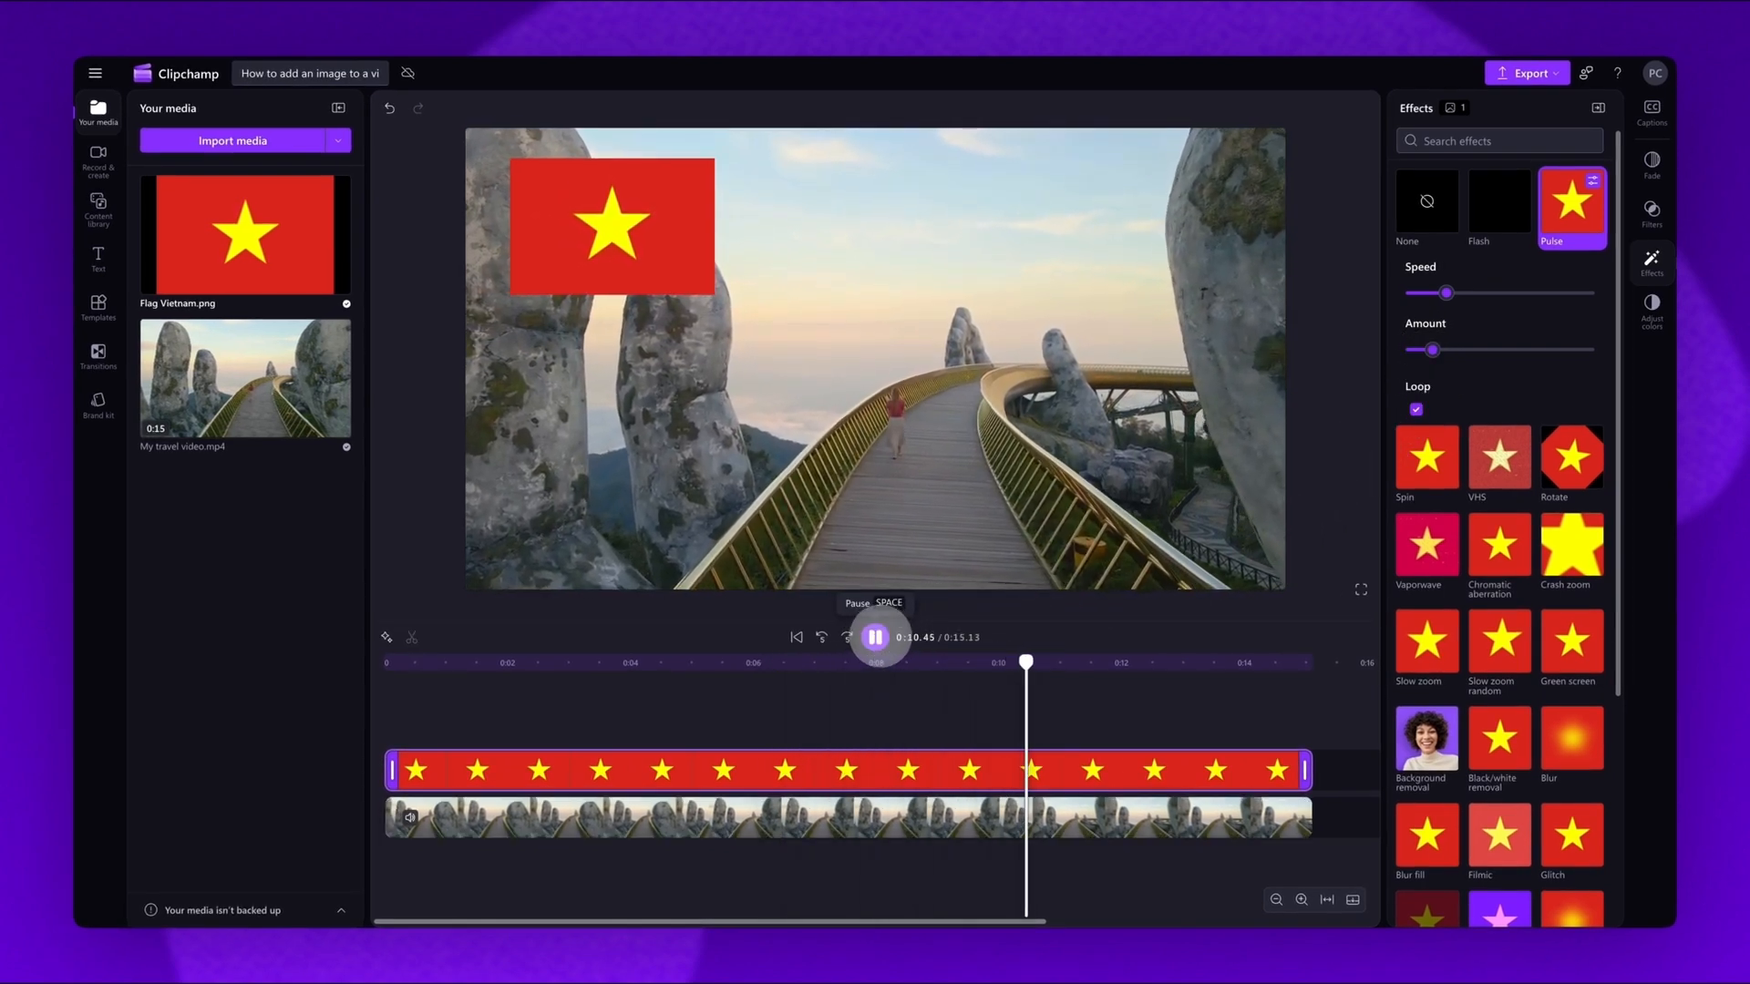
left_click(875, 636)
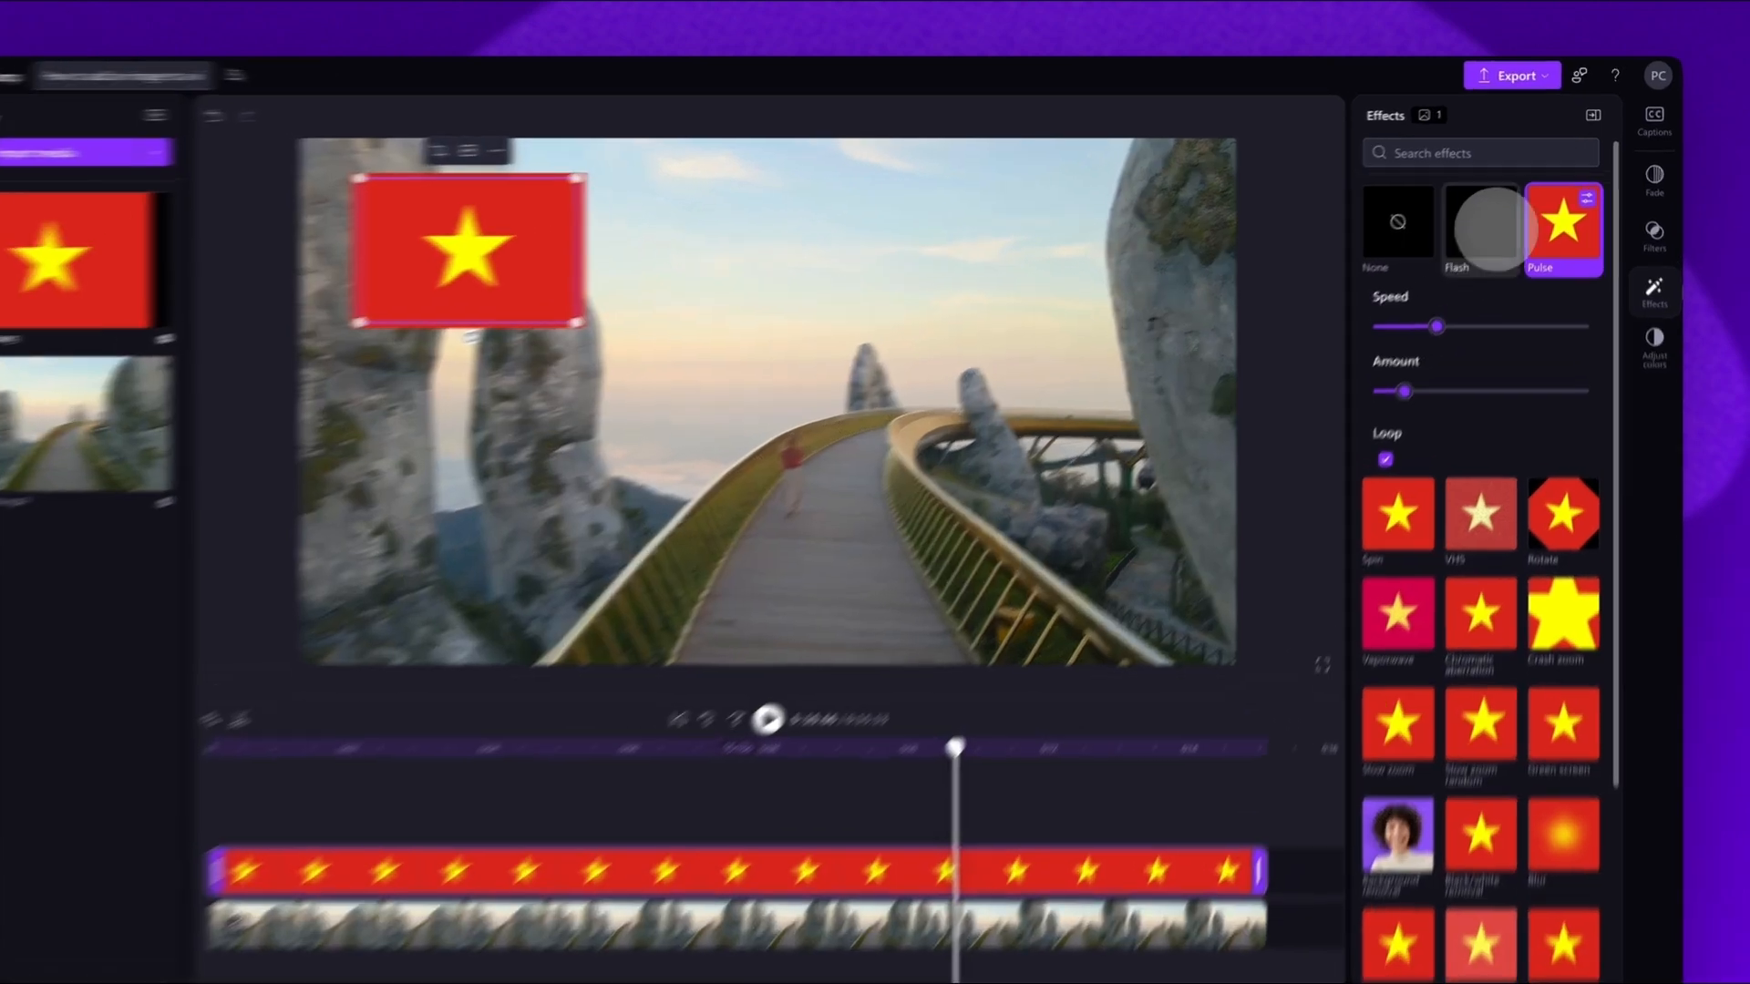
Export the video at a chosen quality such as 1080p
left_click(1512, 75)
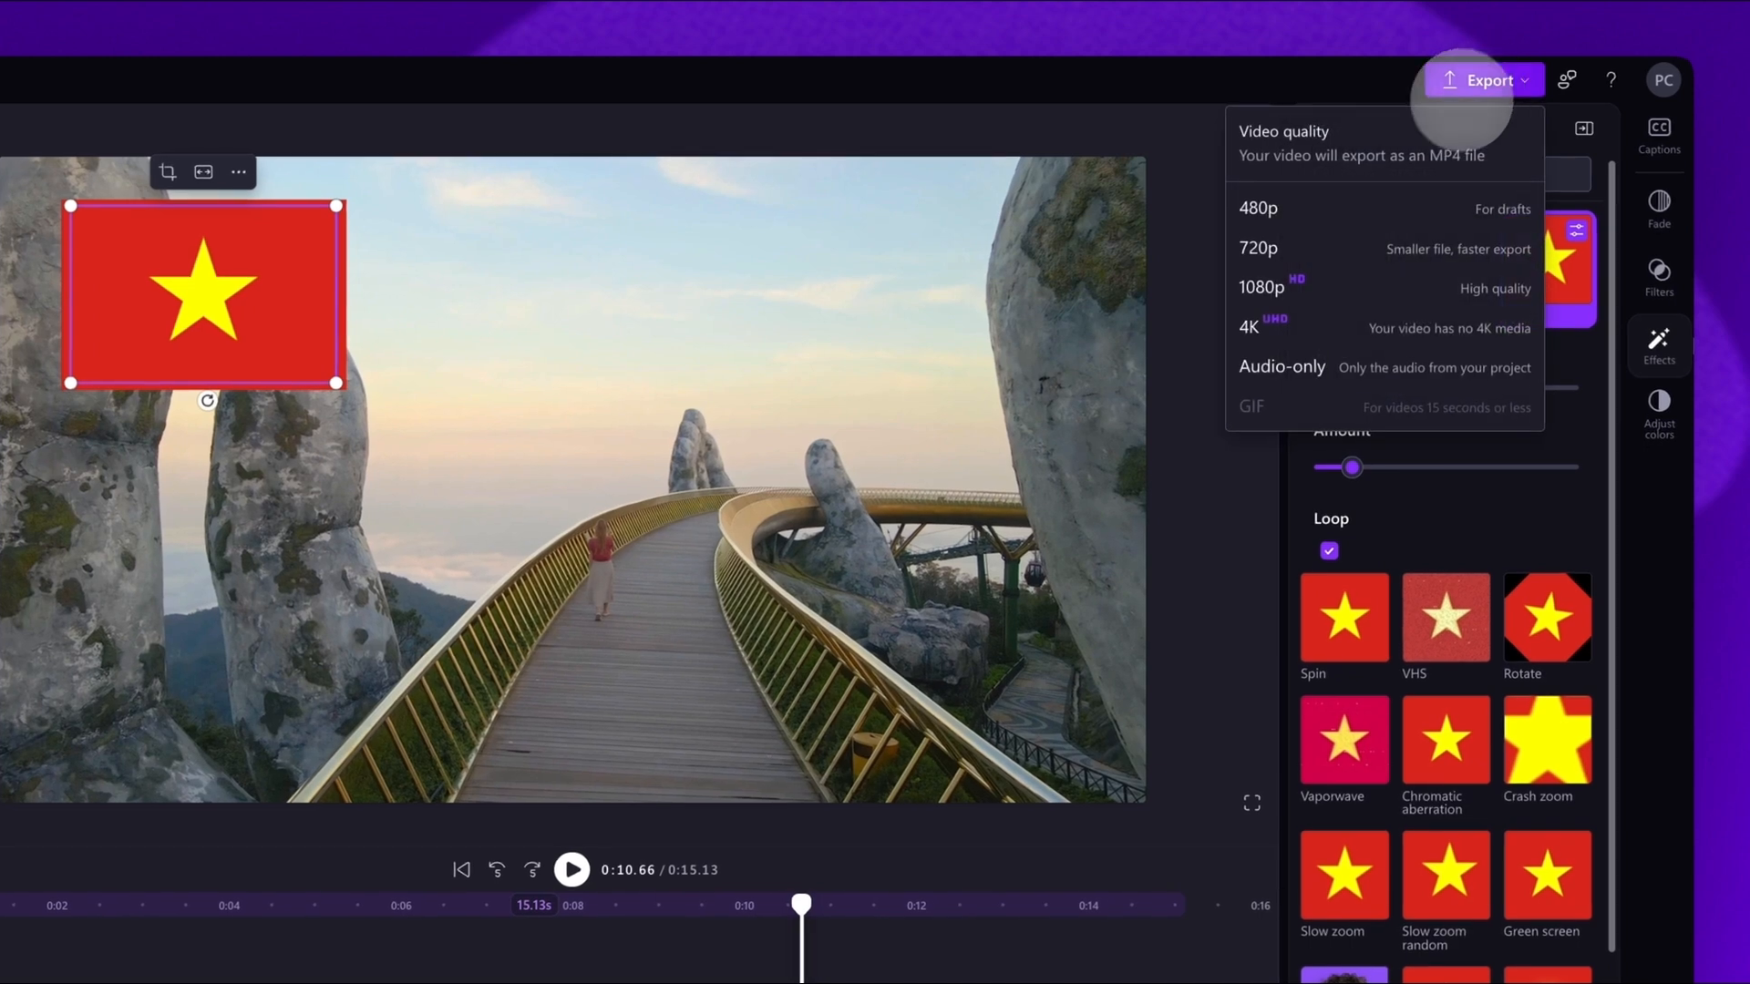
left_click(1262, 288)
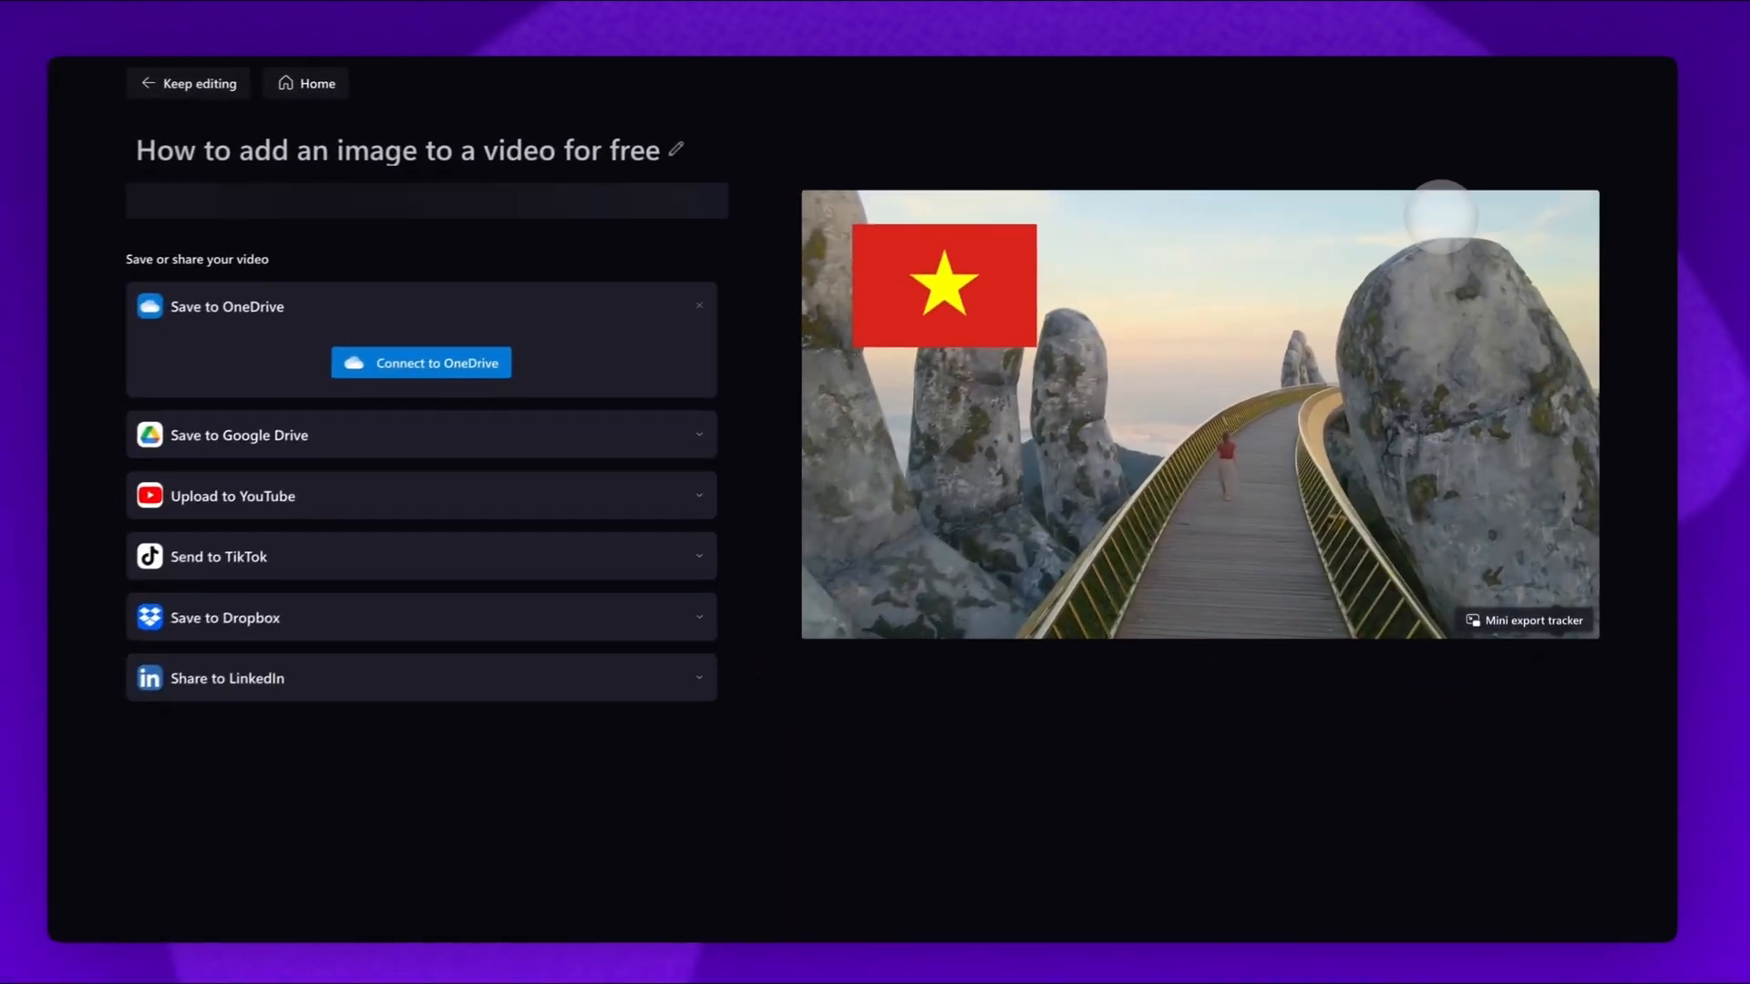